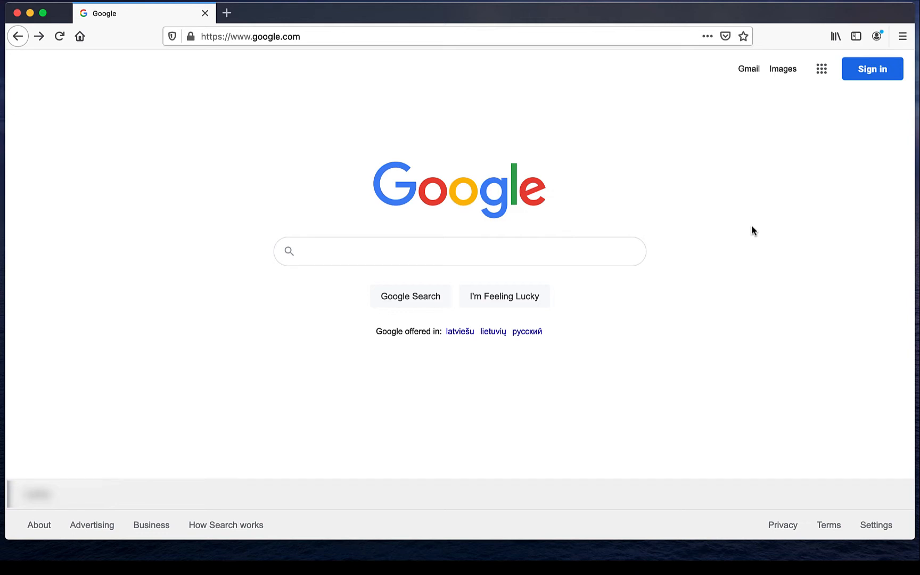
Search Google for "mozilla addons" using the suggestion after typing "mozilla".
{"action": "left_click", "coordinate": [460, 251]}
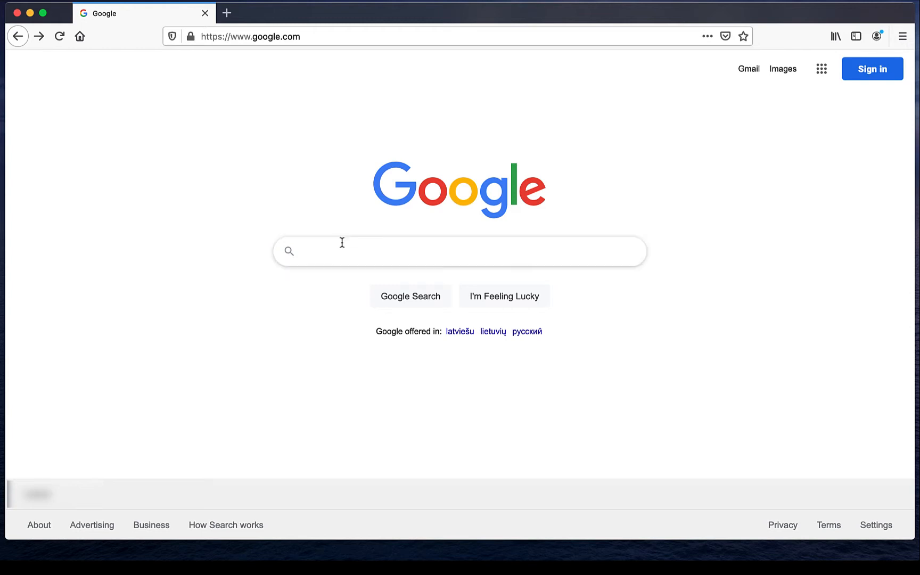
{"action": "type", "text": "mozilla"}
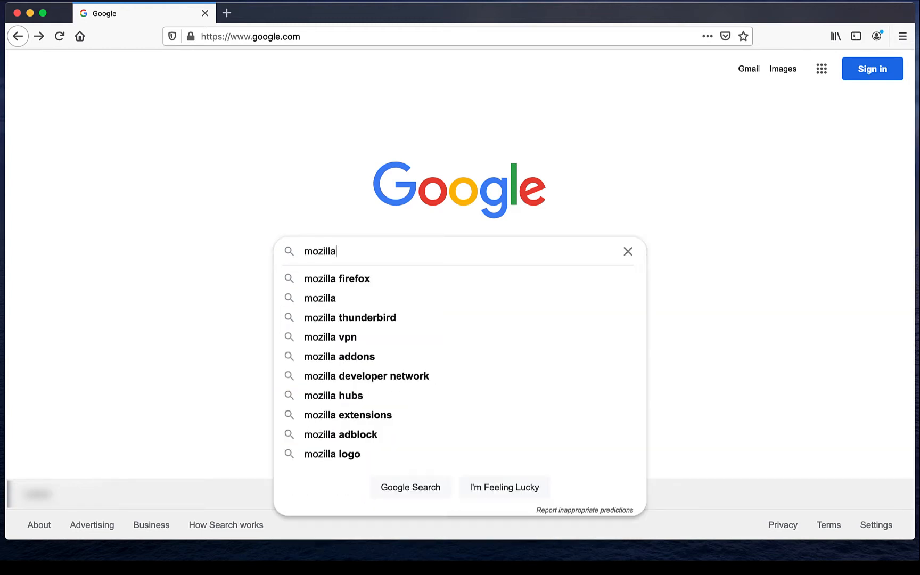
{"action": "left_click", "coordinate": [339, 356]}
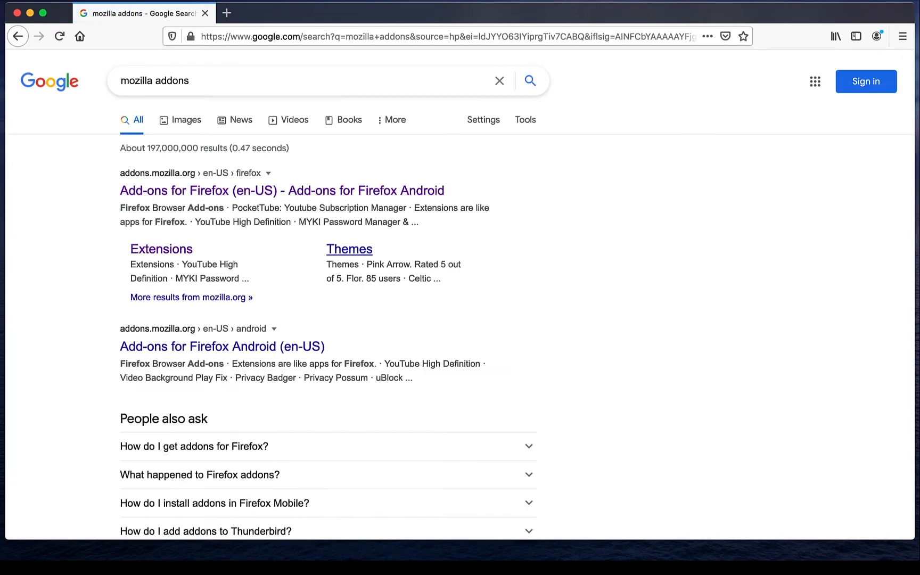
From the Add-ons for Firefox site, search "binancecha" and open the Binance Chain Wallet page.
{"action": "left_click", "coordinate": [282, 190]}
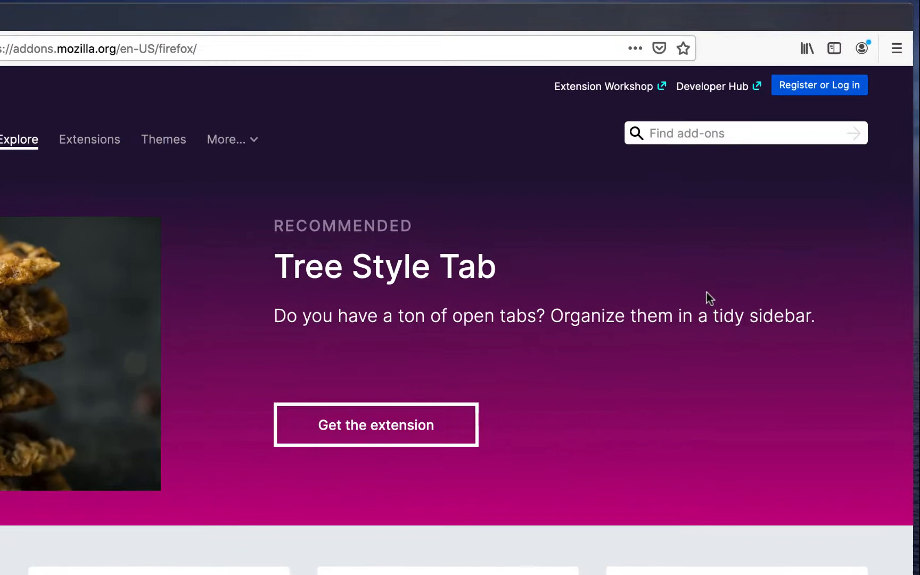
{"action": "type", "text": "b"}
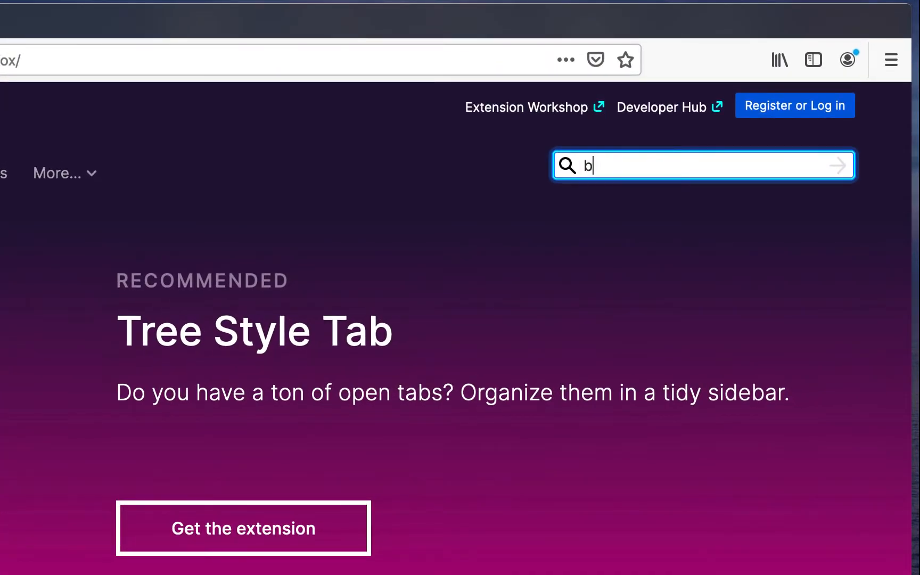
{"action": "type", "text": "inancechain wallet"}
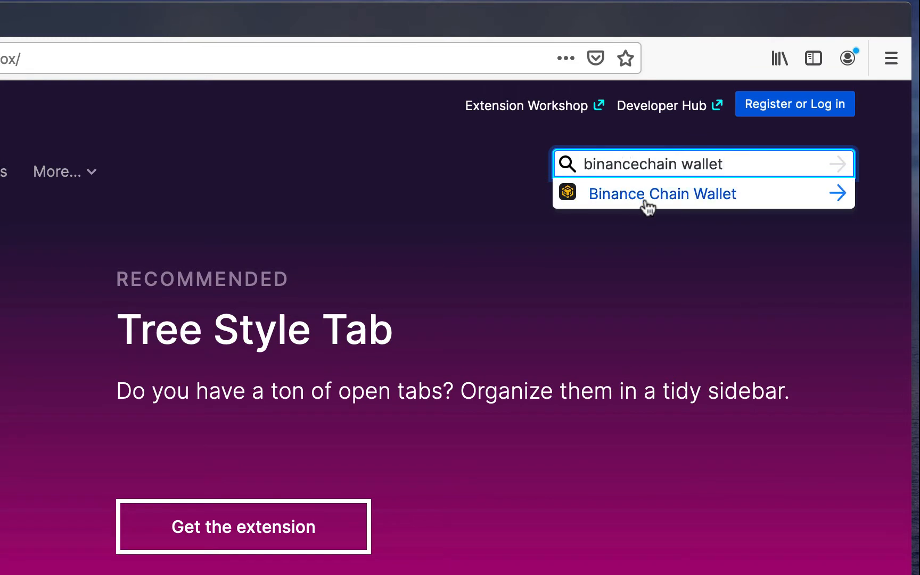
{"action": "left_click", "coordinate": [662, 194]}
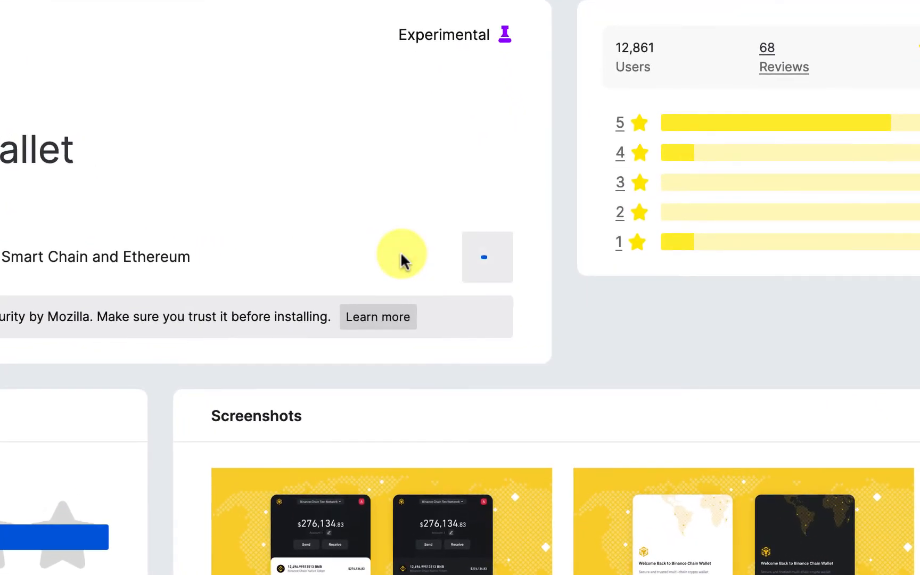
Add Binance Chain Wallet to Firefox, granting its permissions and dismissing the install notice.
{"action": "left_click", "coordinate": [401, 256]}
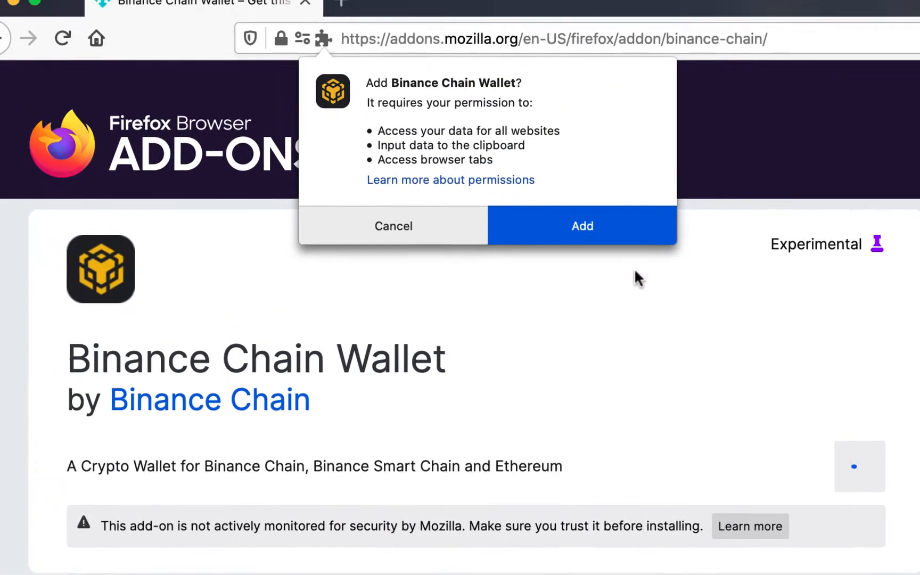
{"action": "left_click", "coordinate": [582, 225]}
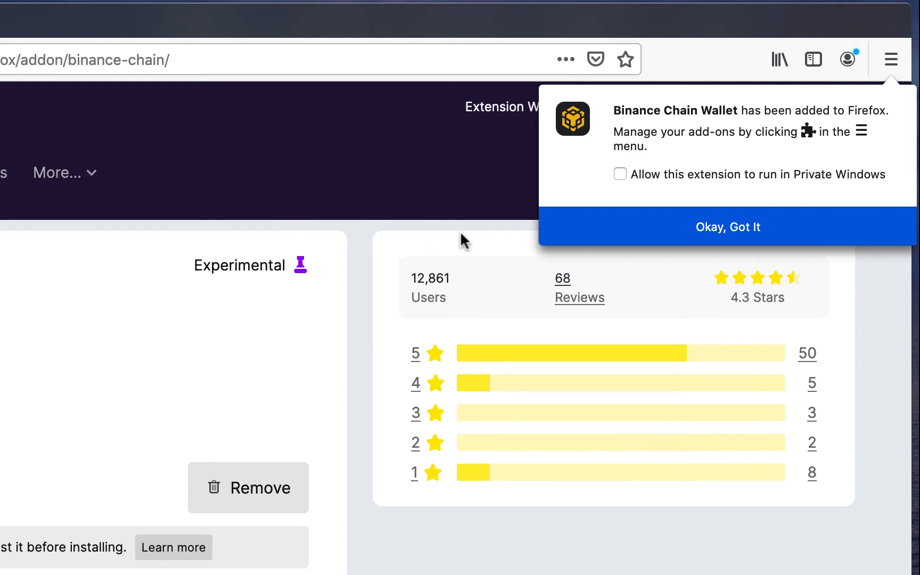
{"action": "mouse_move", "coordinate": [475, 239]}
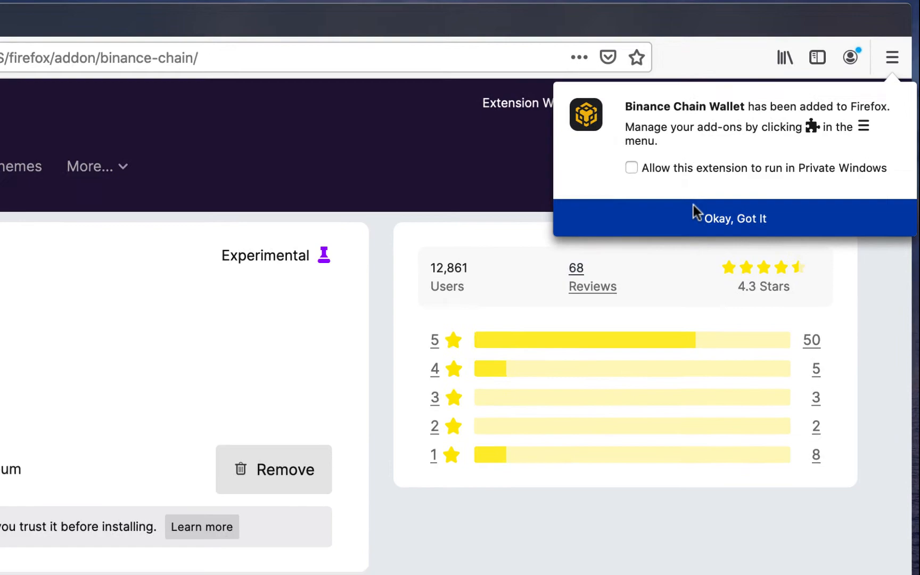
{"action": "left_click", "coordinate": [892, 57]}
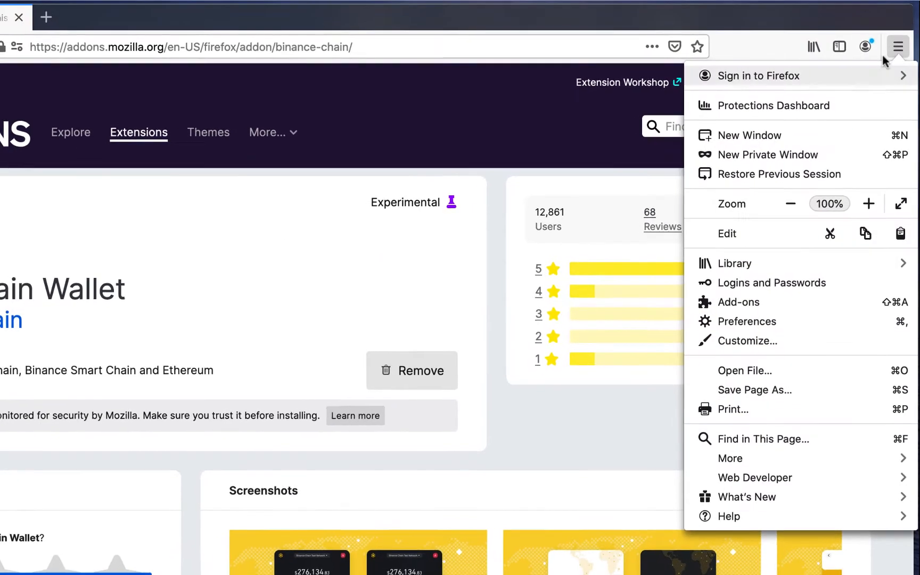
{"action": "mouse_move", "coordinate": [741, 299]}
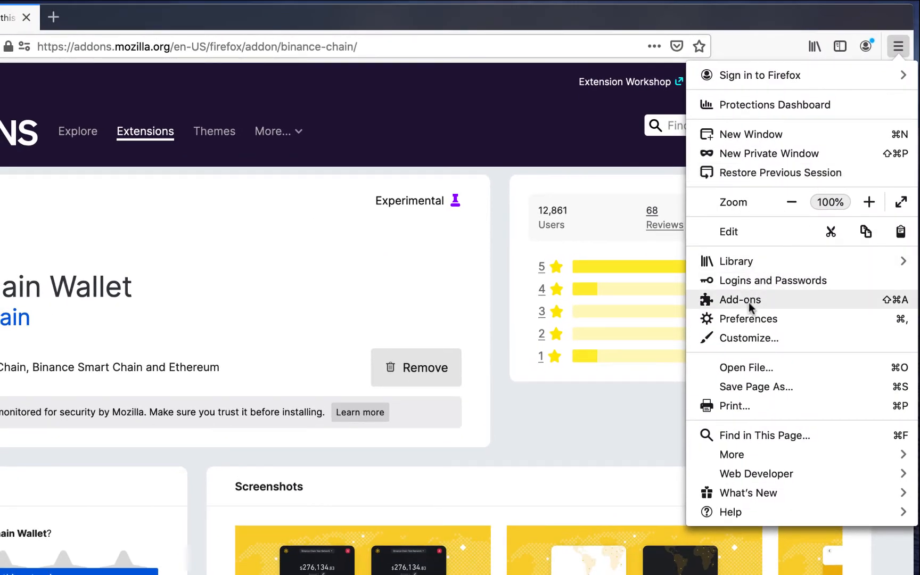
Open the add-ons manager and launch the Binance Chain Wallet popup.
{"action": "left_click", "coordinate": [740, 299]}
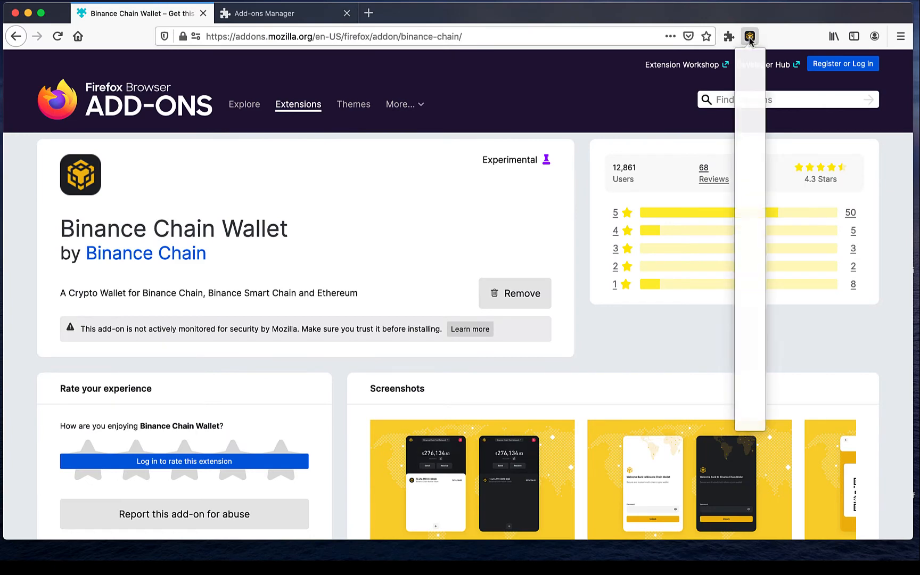
{"action": "left_click", "coordinate": [751, 36]}
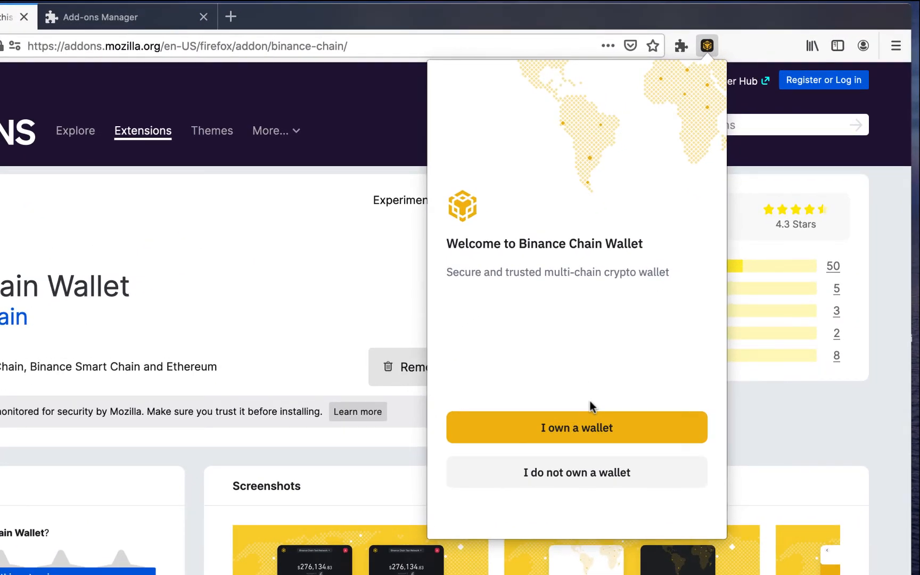
Choose 'I do not own a wallet', set a password, and confirm the seed phrase.
{"action": "left_click", "coordinate": [576, 472]}
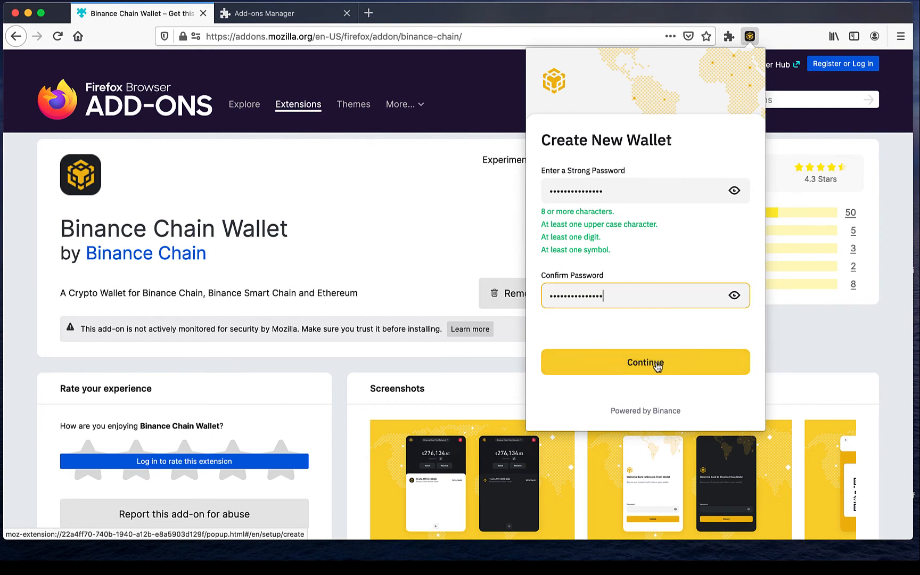
{"action": "left_click", "coordinate": [644, 363]}
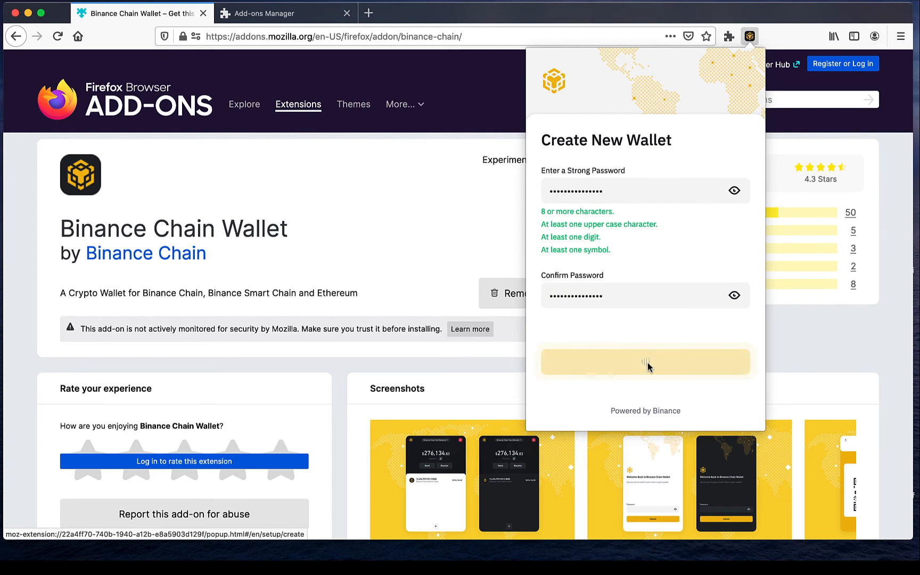
{"action": "left_click", "coordinate": [644, 361]}
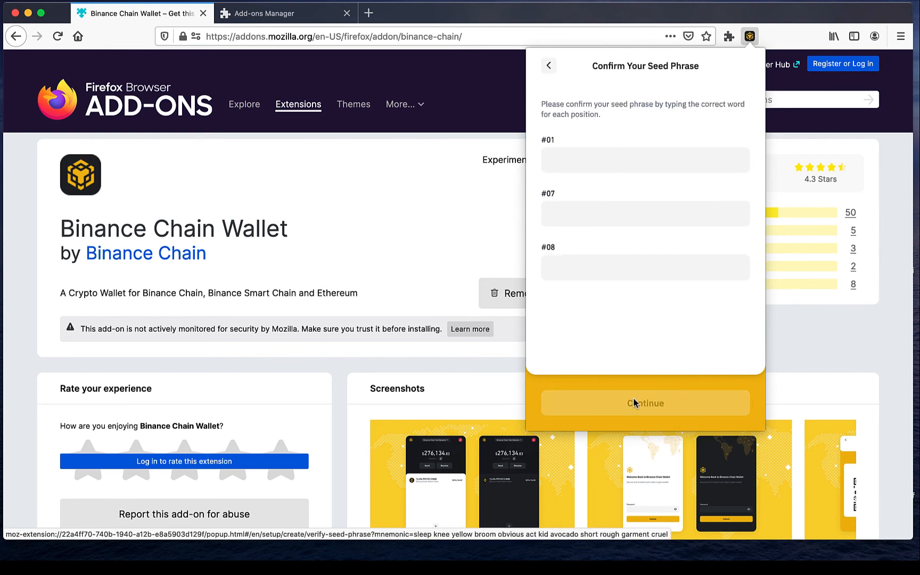
{"action": "left_click", "coordinate": [644, 404]}
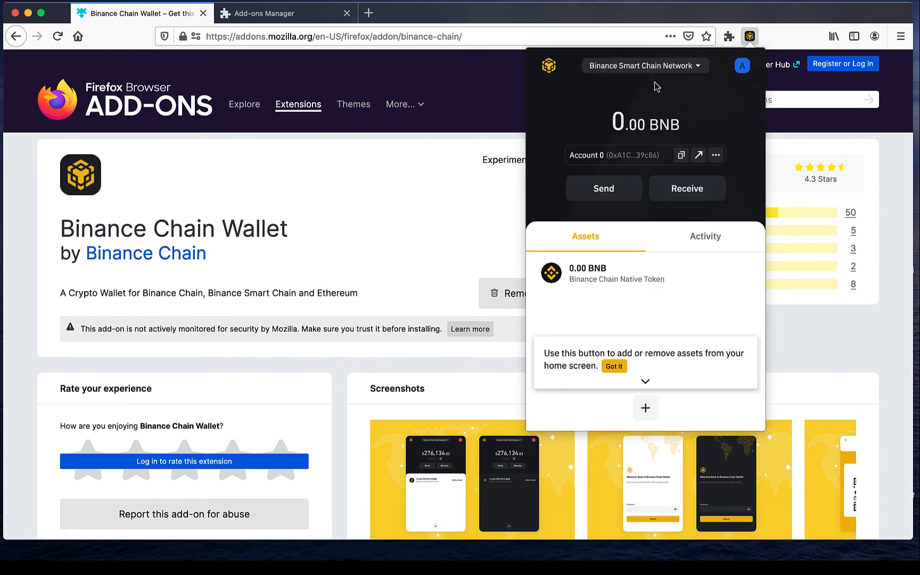